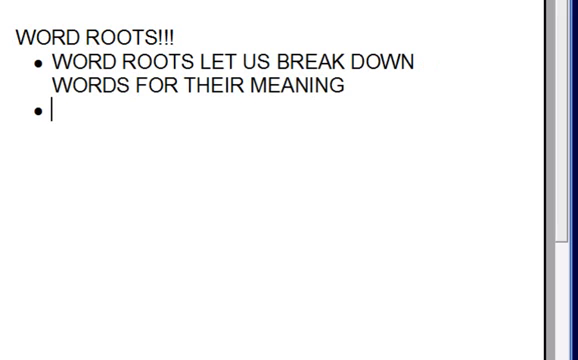
- Add the bullet 'LEARN TO DESSECT WORDS AND SENTENCES' and the spelling benefit bullet
{"action": "type", "text": "LEARN TO"}
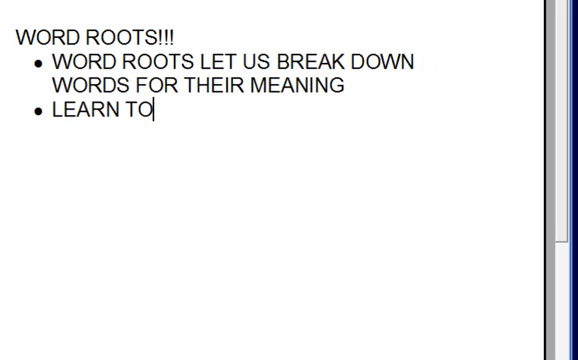
{"action": "type", "text": "DESSECT WOR"}
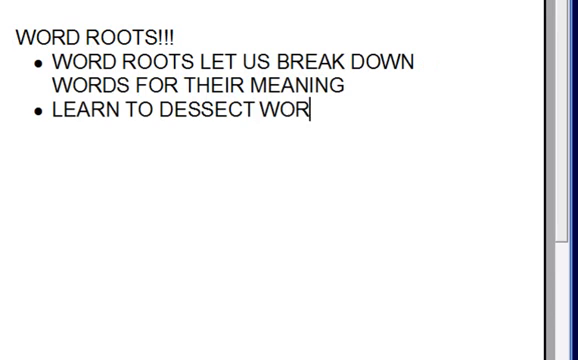
{"action": "type", "text": "DS AND SENTENCE"}
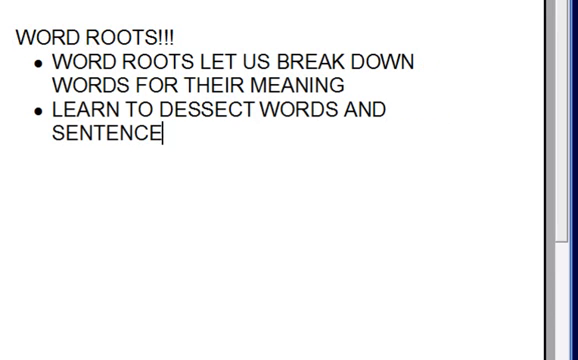
{"action": "type", "text": "S"}
{"action": "type", "text": "BECOME BETTER AT SPELL"}
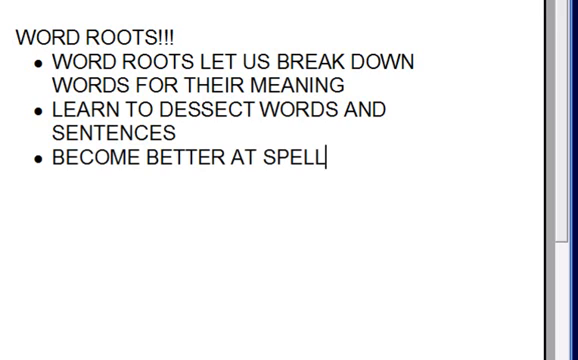
{"action": "type", "text": "ING"}
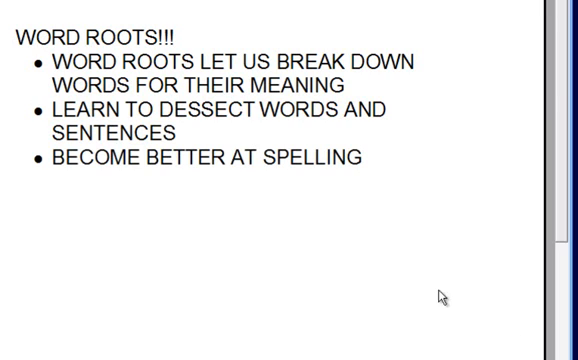
- Add the bullets 'BETTER COMM...' and 'EXPAND OUR VOCABULARY!!' to finish the list
{"action": "type", "text": "B"}
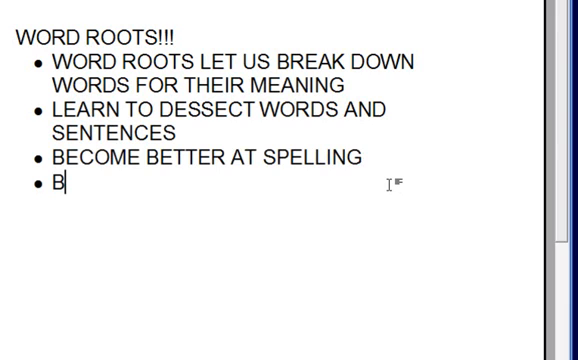
{"action": "type", "text": "ETTER COMMUNICATOR"}
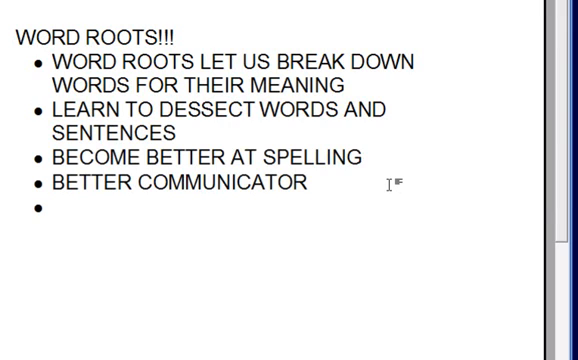
{"action": "type", "text": "EXP"}
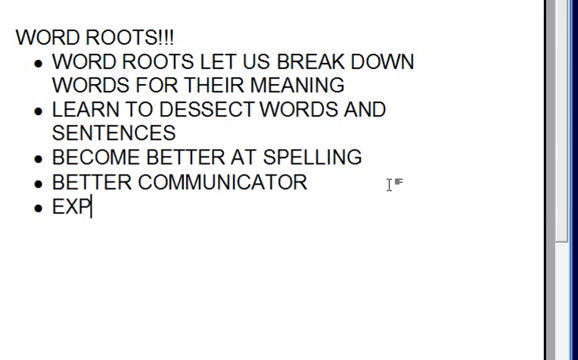
{"action": "type", "text": "AND OUR VOCAB"}
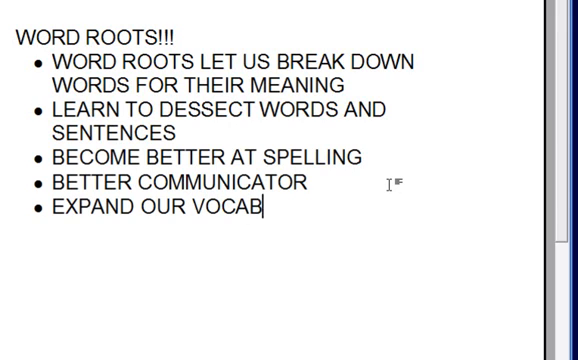
{"action": "type", "text": "ULARY!!!"}
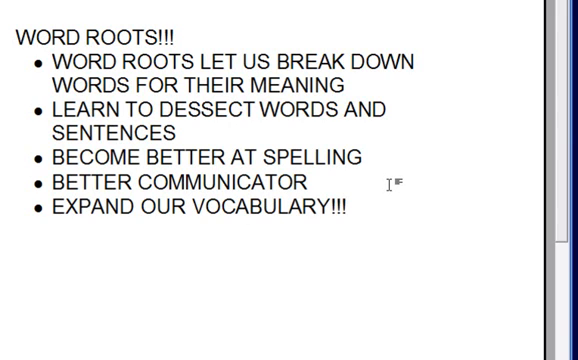
- Start a fresh page with the heading 'PREFIXES – LOCATION BASED'
{"action": "key", "text": "ctrl+a"}
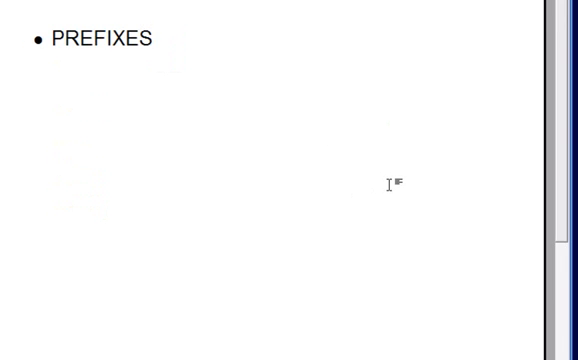
{"action": "type", "text": "SU"}
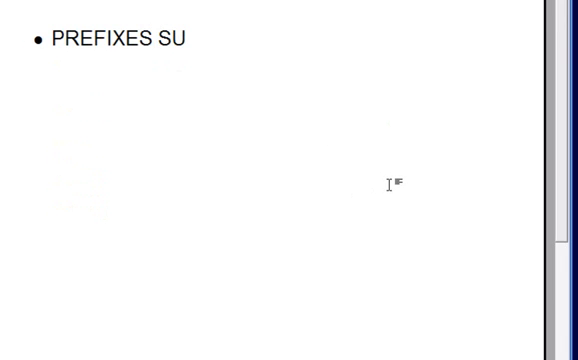
{"action": "type", "text": "FF"}
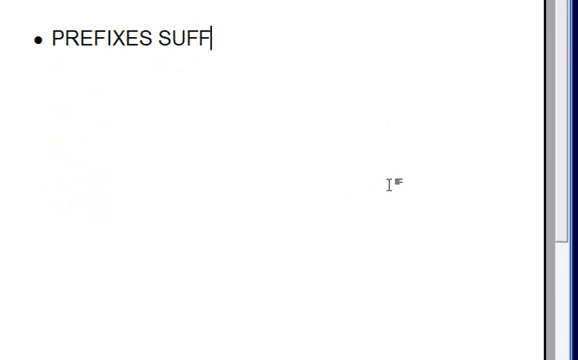
{"action": "type", "text": "IX"}
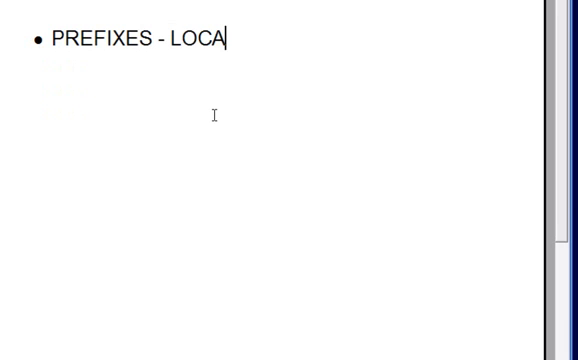
{"action": "type", "text": "TION BASED"}
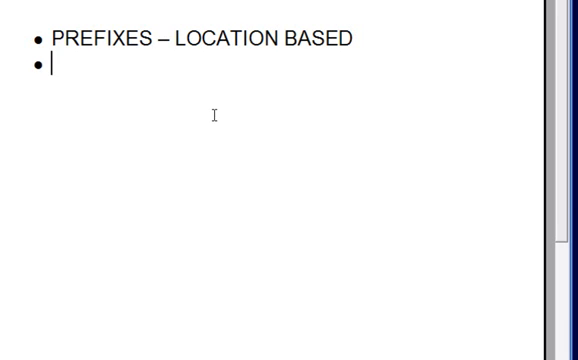
- List the prefix bullets 'EXTRA, EXTRO' and 'INTER -' under the heading
{"action": "type", "text": "E"}
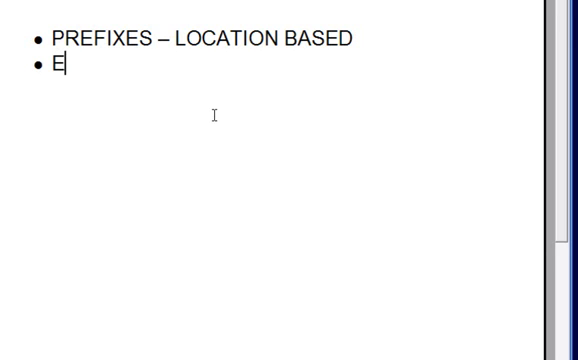
{"action": "type", "text": "XTRA, EXTRO"}
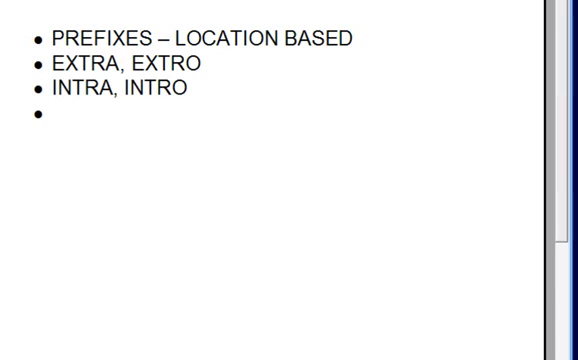
{"action": "type", "text": "INTER"}
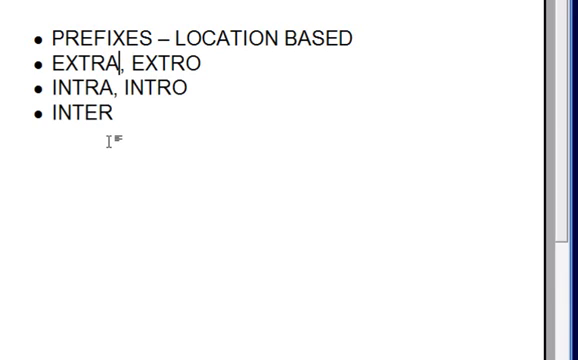
{"action": "type", "text": "- BETWEEN"}
{"action": "left_click", "coordinate": [118, 88]}
{"action": "type", "text": " – INSIDE"}
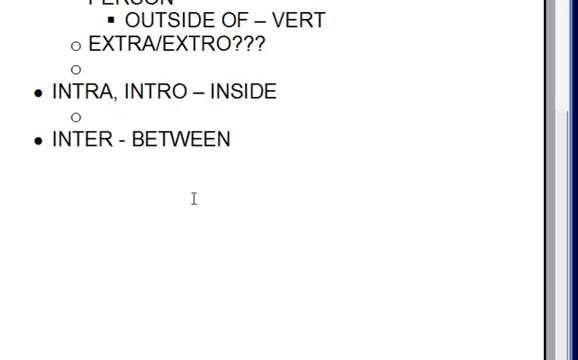
{"action": "mouse_move", "coordinate": [116, 202]}
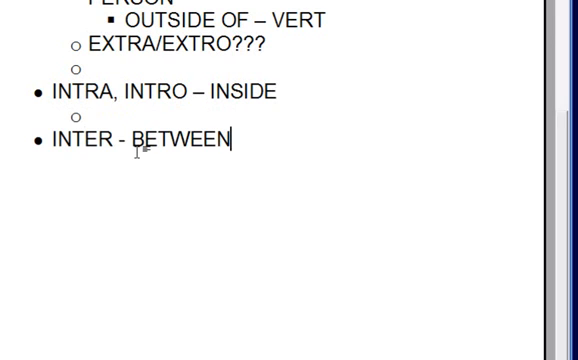
- Add 'INTRASTATE HIGHWAY: HIGHWAY WITHIN A STATE' under INTRA, INTRO and start an INTROVERT entry
{"action": "left_click", "coordinate": [96, 120]}
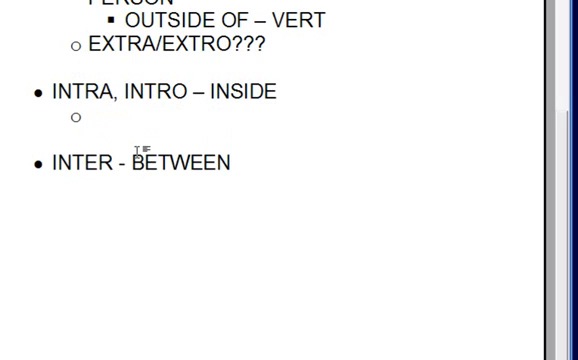
{"action": "left_click", "coordinate": [88, 122]}
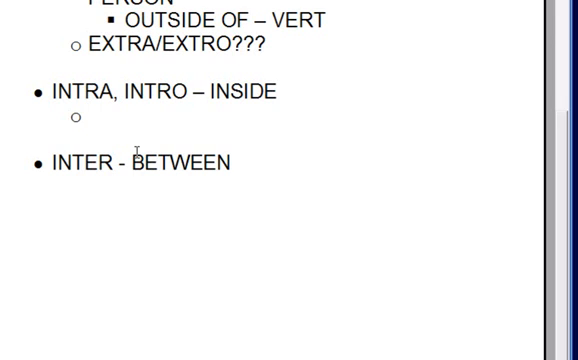
{"action": "type", "text": "INT"}
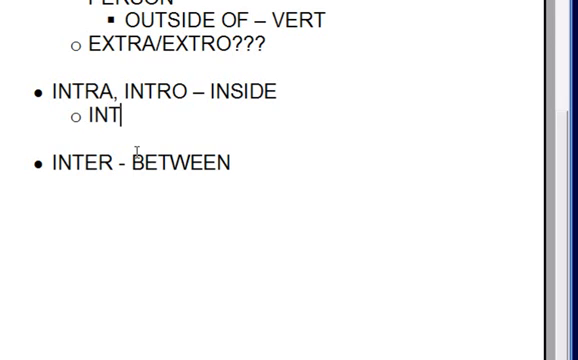
{"action": "type", "text": "RASTATE HIGHWAY:"}
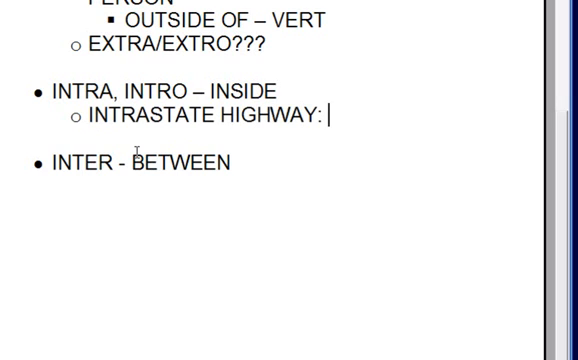
{"action": "type", "text": "HIGHWAY WI"}
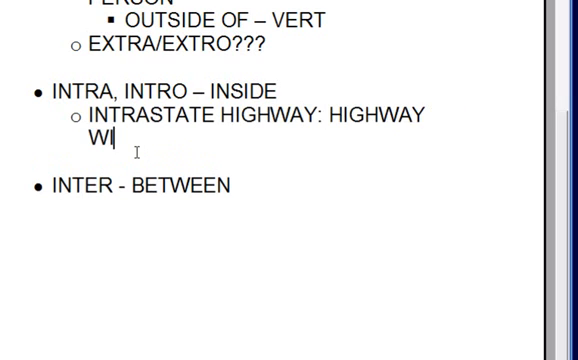
{"action": "type", "text": "ITHIN A STATE"}
{"action": "type", "text": "“INSIDE” “STATE”"}
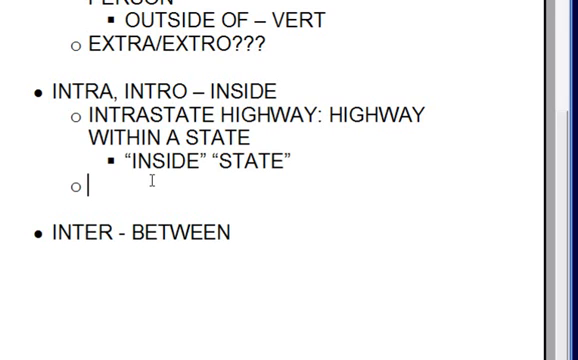
{"action": "type", "text": "INTROVERT"}
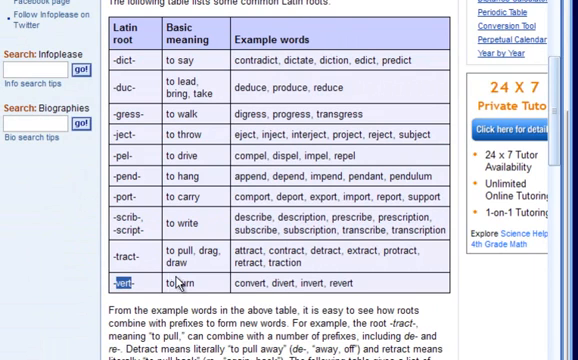
{"action": "mouse_move", "coordinate": [240, 284]}
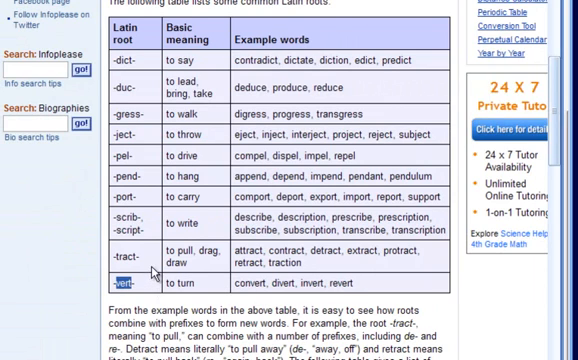
{"action": "mouse_move", "coordinate": [150, 276]}
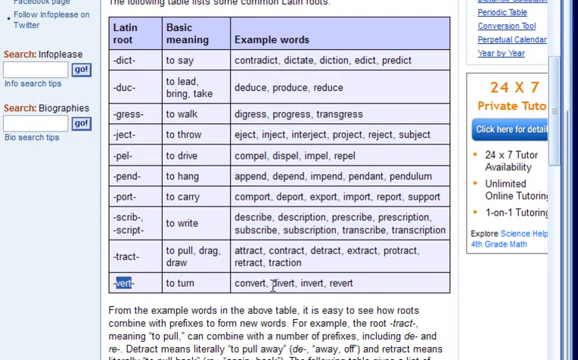
{"action": "double_click", "coordinate": [290, 288]}
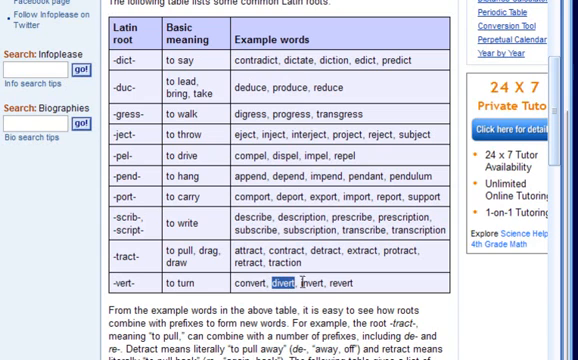
{"action": "double_click", "coordinate": [318, 284]}
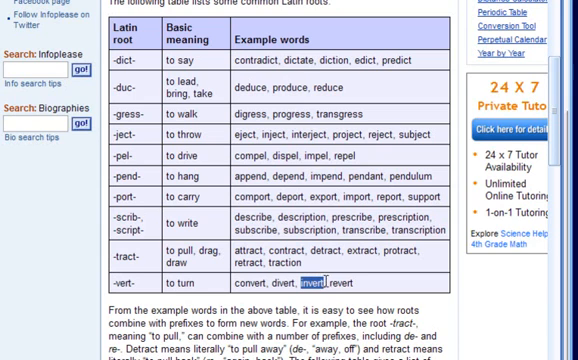
{"action": "double_click", "coordinate": [340, 288]}
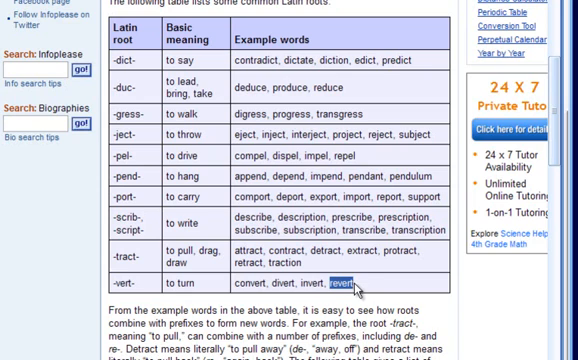
{"action": "mouse_move", "coordinate": [356, 292]}
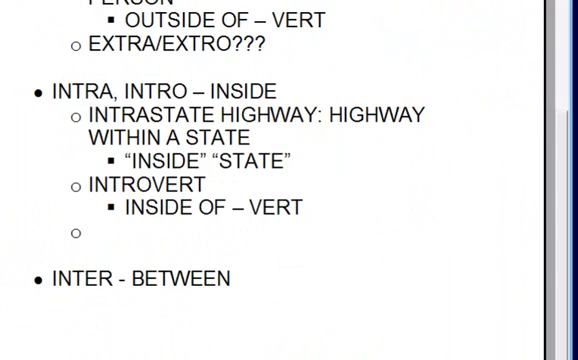
- Write 'TO TURN INSIDE' as the definition under INTROVERT
{"action": "type", "text": "TO T"}
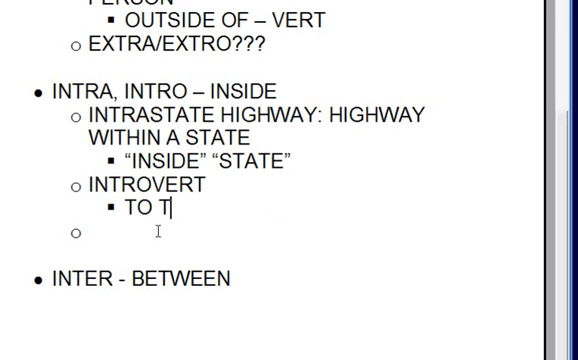
{"action": "type", "text": "URN INSIDE “SHY”"}
{"action": "left_click", "coordinate": [304, 232]}
{"action": "type", "text": "INTRAVENOUS"}
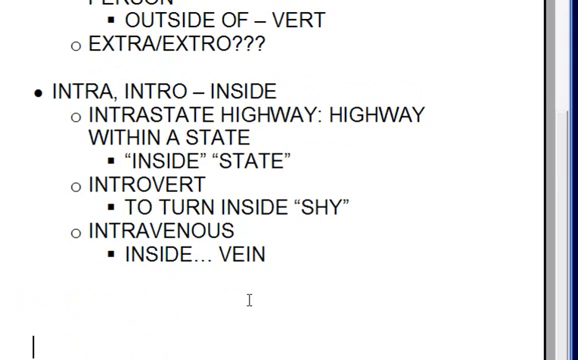
{"action": "scroll", "scroll_direction": "down", "scroll_amount": 3}
{"action": "type", "text": "BETWEEN… ACT"}
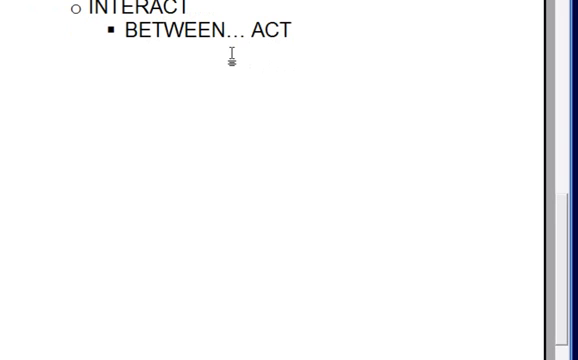
- Complete 'INTERACT: ACTING BETWEEN TWO PEOPLE/OBJECTS/ETC.' and start a new bullet below
{"action": "type", "text": ": ACTING BETW"}
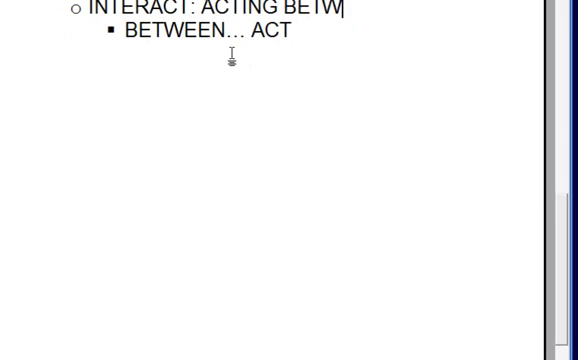
{"action": "type", "text": "EEN TWO PEOP"}
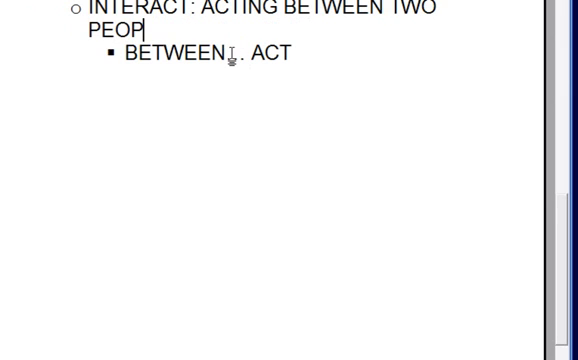
{"action": "key", "text": "enter"}
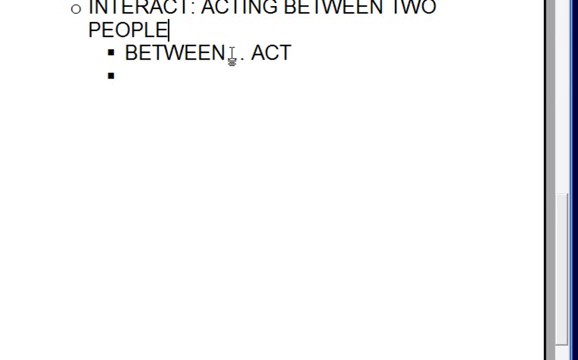
{"action": "type", "text": "/OBJECTS/"}
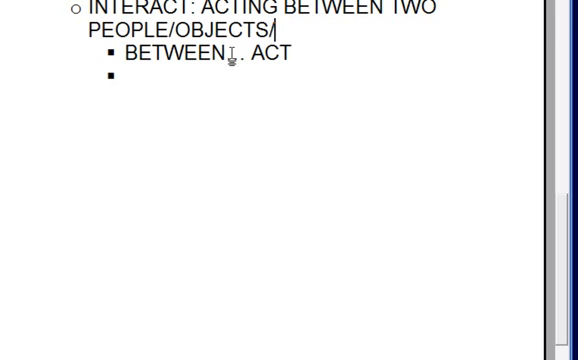
{"action": "type", "text": "ETC."}
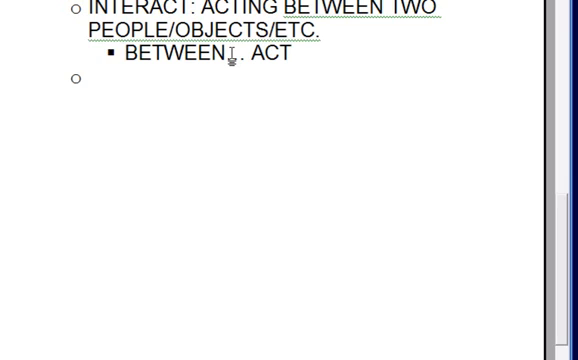
- Add 'INTERSTATE HIGHWAY' defined as a highway between states, and an INTERCEPT bullet
{"action": "type", "text": "INTERSTATE HIGHWAY"}
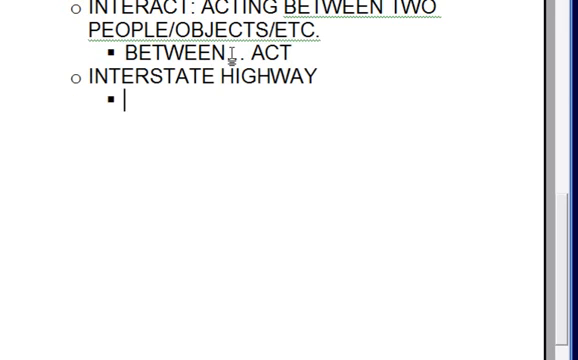
{"action": "type", "text": "BETWEEN HIGH"}
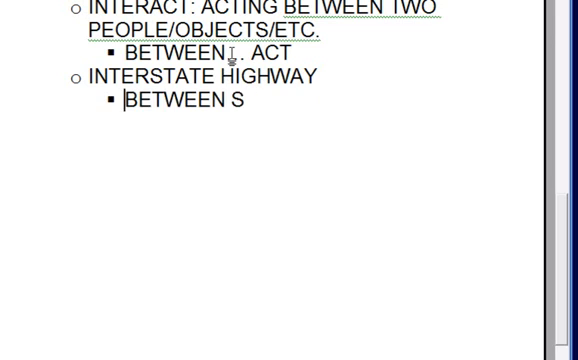
{"action": "type", "text": "HIGHWAY BETWEEN STATES"}
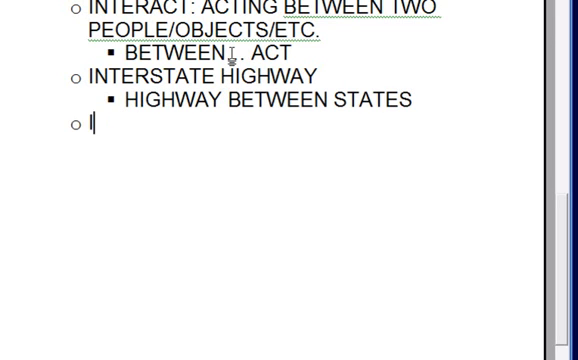
{"action": "type", "text": "INTERCEPT"}
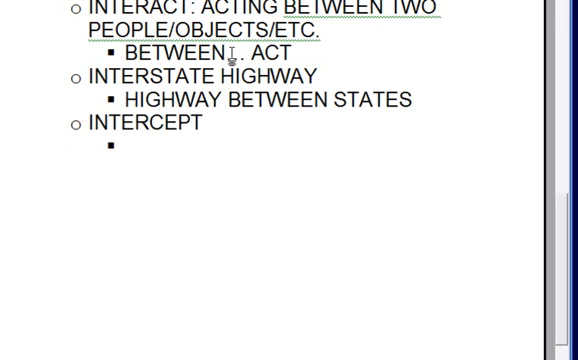
{"action": "type", "text": "T"}
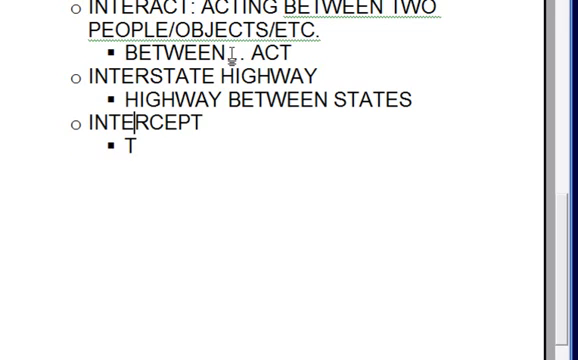
{"action": "key", "text": "backspace"}
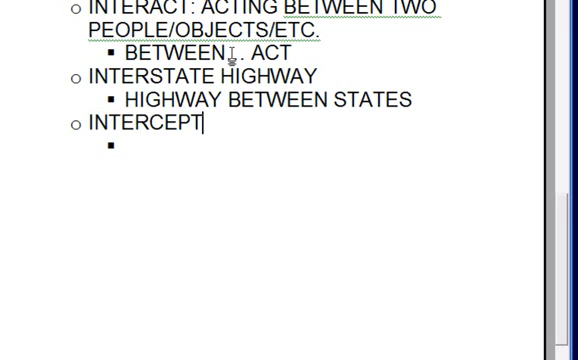
- Define INTERCEPT: 'WHEN TWO OBJECTS OR ACTIONS MEET, AND ONE OBJECT DIRUPTS THE OTHER'
{"action": "type", "text": "- WHEN TWO OBJ"}
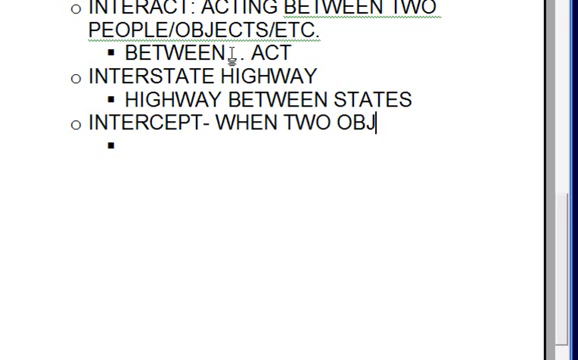
{"action": "type", "text": "ECTS OR ACTION"}
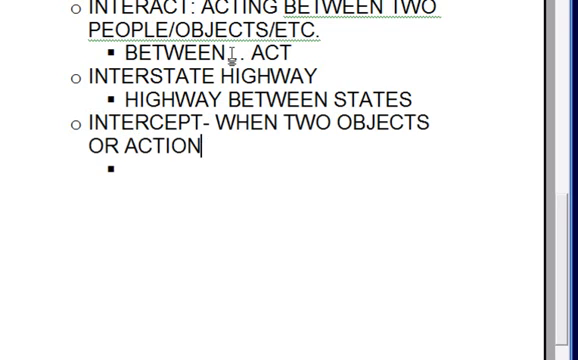
{"action": "type", "text": "S MEET, AND ONE"}
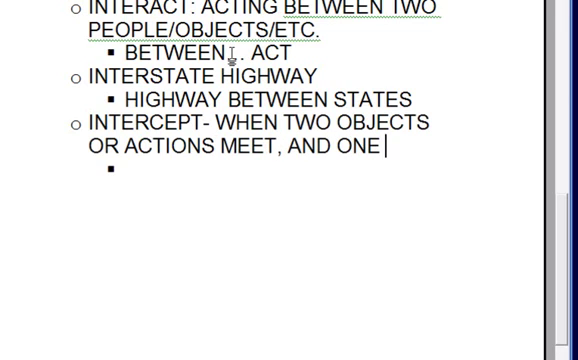
{"action": "type", "text": "OBJECT DI"}
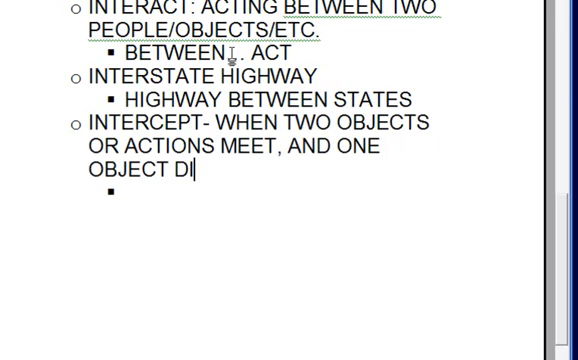
{"action": "type", "text": "RUPTS THE OTH"}
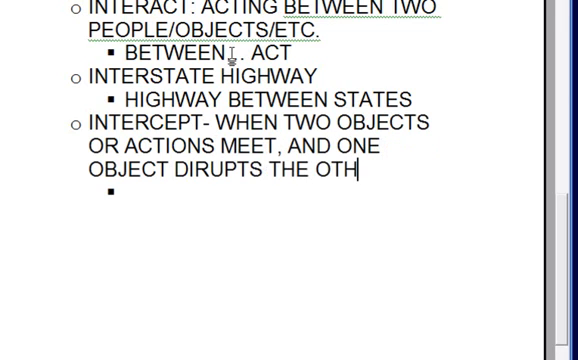
{"action": "type", "text": "ER"}
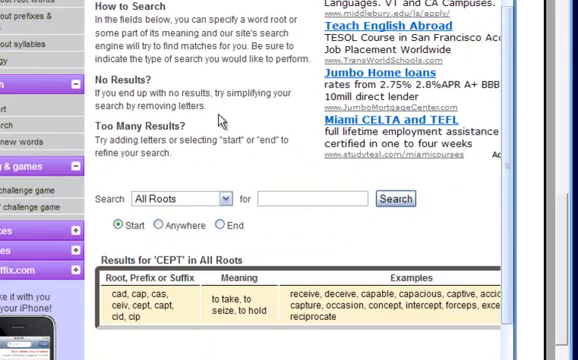
- Scroll the word root dictionary results to read the meaning of CEPT
{"action": "scroll", "scroll_direction": "down", "scroll_amount": 3}
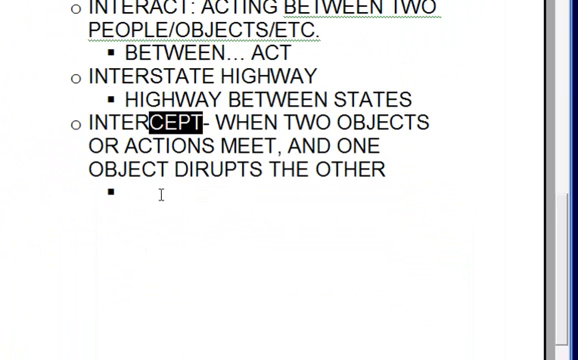
- Add an INTERRUPT bullet below INTERCEPT and remove its empty sub-bullet
{"action": "left_click", "coordinate": [124, 196]}
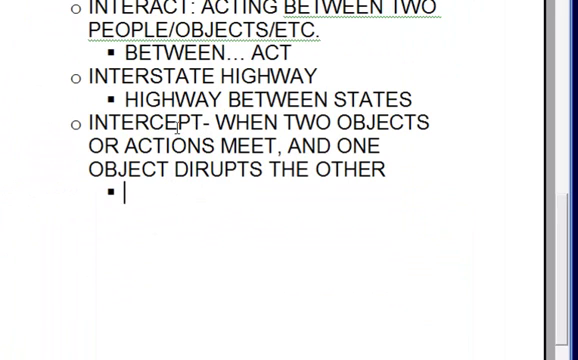
{"action": "mouse_move", "coordinate": [248, 218]}
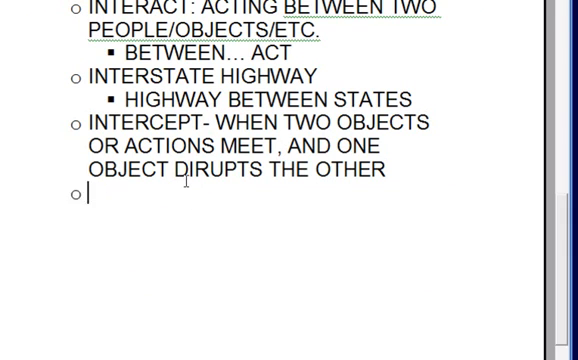
{"action": "type", "text": "INT"}
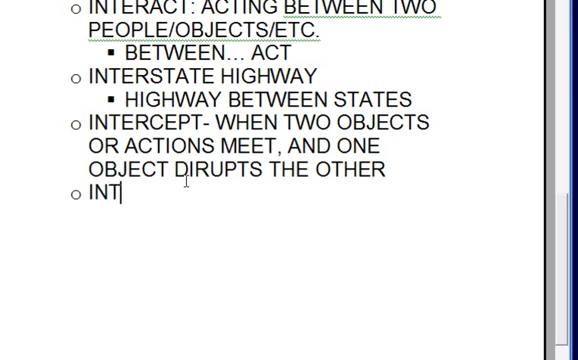
{"action": "type", "text": "ERRUPT"}
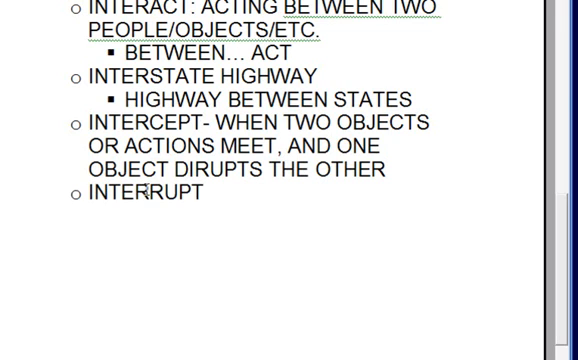
{"action": "left_click", "coordinate": [202, 196]}
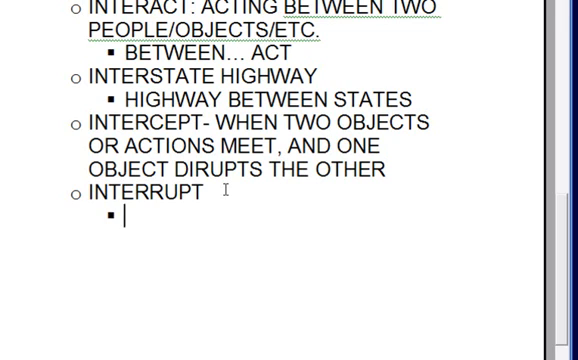
{"action": "key", "text": "backspace"}
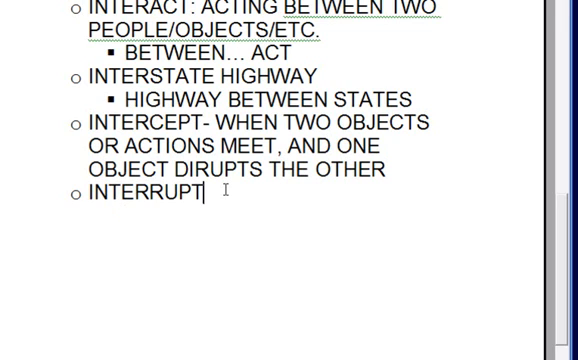
- Define INTERRUPT: 'WHEN ONE OBJECT, ACTION, OR INDIVIDUAL DISRUPTS THE PROJECT OF ANOTHER', then a '???' bullet
{"action": "type", "text": ": WHEN ONE"}
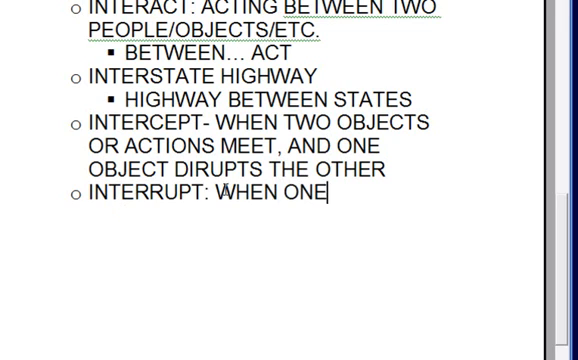
{"action": "type", "text": "OBJECT, ACTION"}
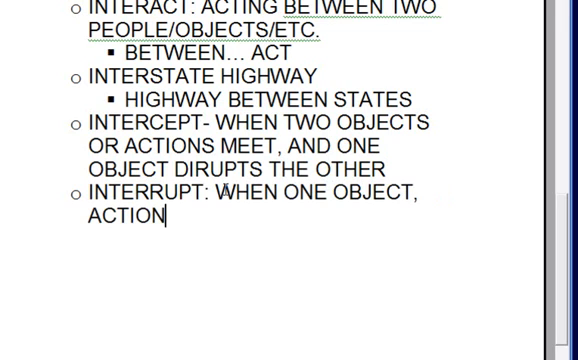
{"action": "type", "text": ", OR INDIVIDUA"}
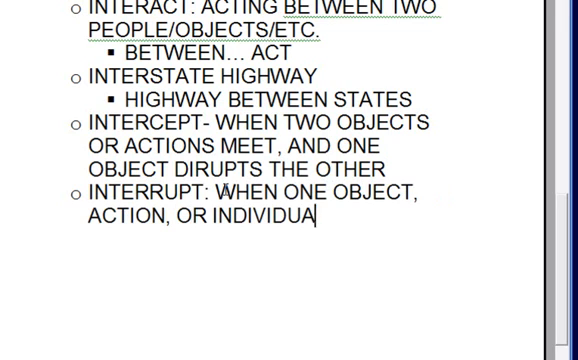
{"action": "type", "text": "DISRUPTS T"}
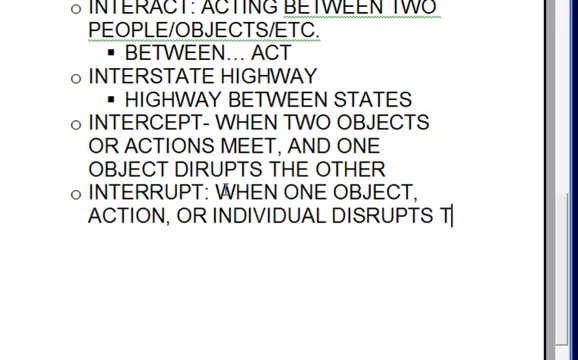
{"action": "type", "text": "HE PROJECT OF ANOTHER OBJECT, ACTION, OR INDIVIDUAL"}
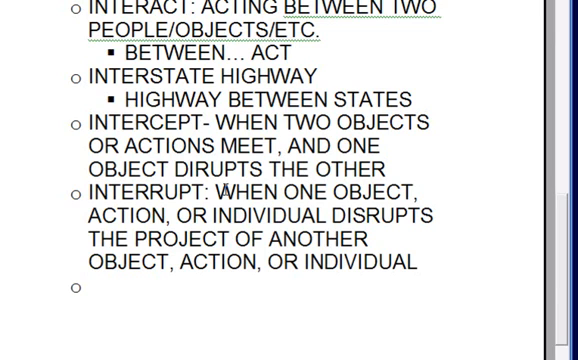
{"action": "type", "text": "???"}
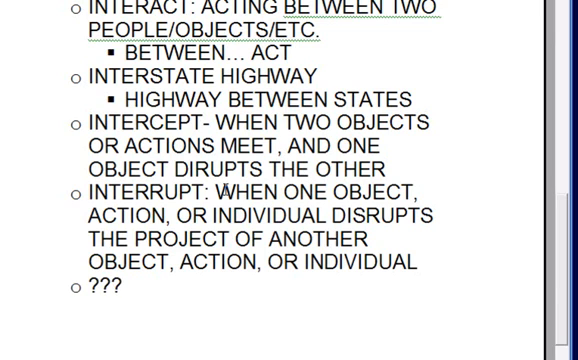
- Replace the '???' placeholder with INTER and scroll through the notes to review them
{"action": "type", "text": "INTER"}
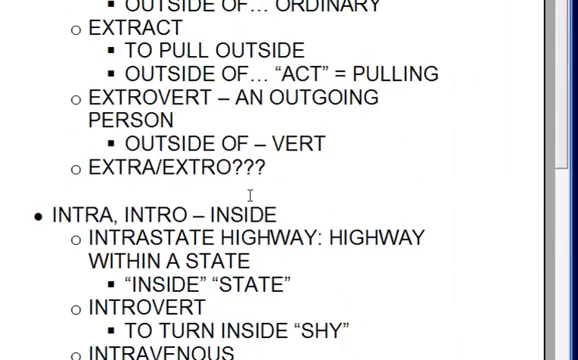
{"action": "scroll", "scroll_direction": "up", "scroll_amount": 3}
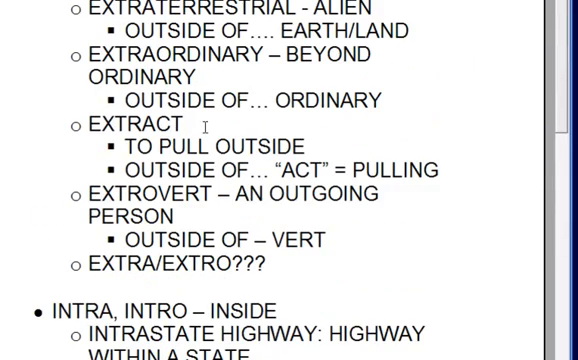
{"action": "scroll", "scroll_direction": "down", "scroll_amount": 3}
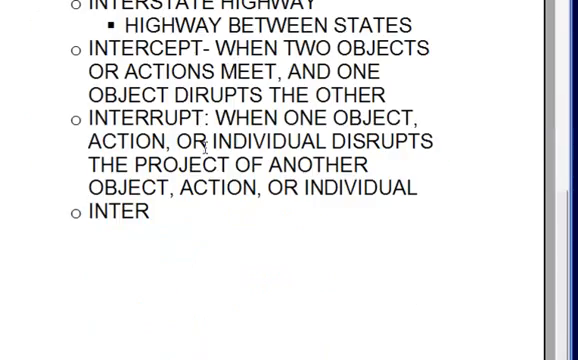
{"action": "scroll", "scroll_direction": "up", "scroll_amount": 3}
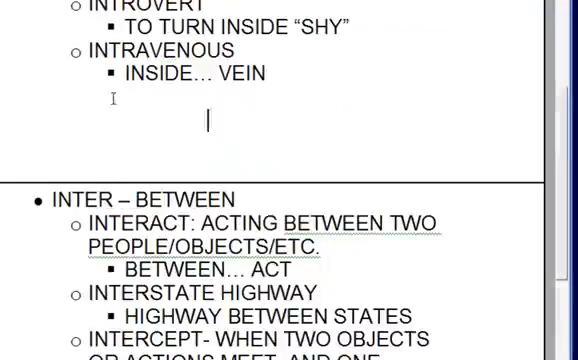
{"action": "scroll", "scroll_direction": "down", "scroll_amount": 3}
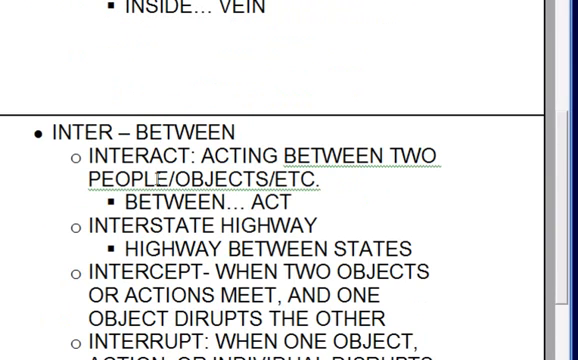